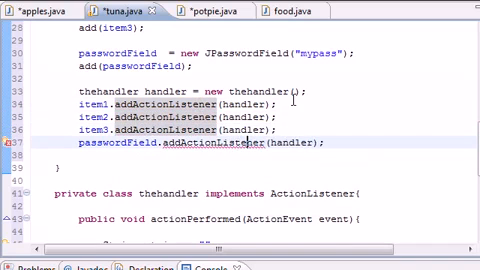
Start a JOptionPane reference below the if-else chain, letting content assist add its import
{"action": "scroll", "scroll_direction": "down", "scroll_amount": 3}
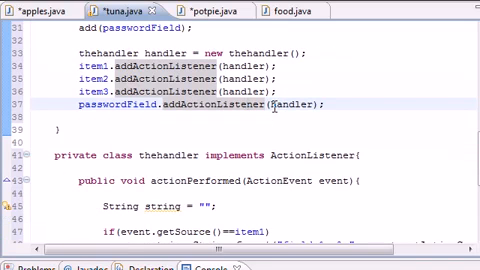
{"action": "scroll", "scroll_direction": "down", "scroll_amount": 3}
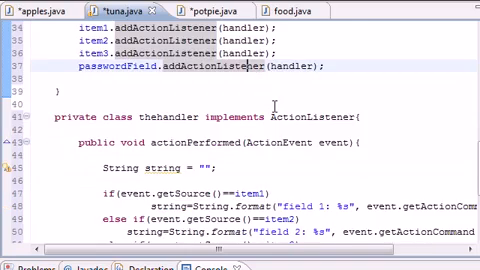
{"action": "scroll", "scroll_direction": "down", "scroll_amount": 3}
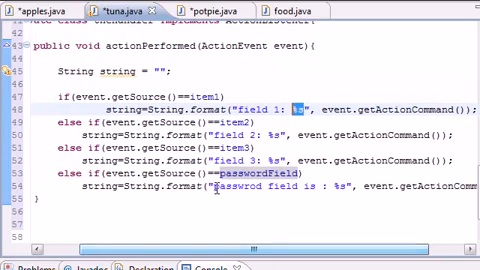
{"action": "scroll", "scroll_direction": "down", "scroll_amount": 3}
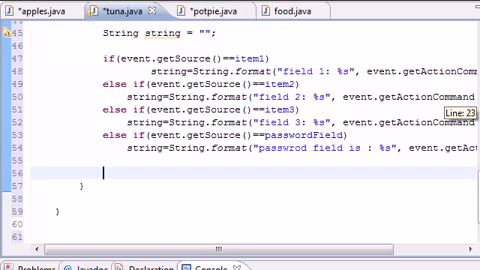
{"action": "type", "text": "jc"}
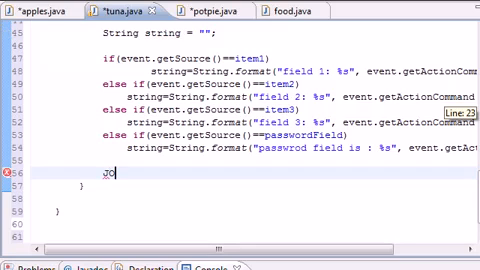
{"action": "type", "text": "ptionPa"}
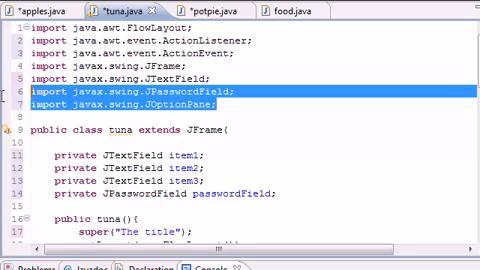
{"action": "scroll", "scroll_direction": "down", "scroll_amount": 3}
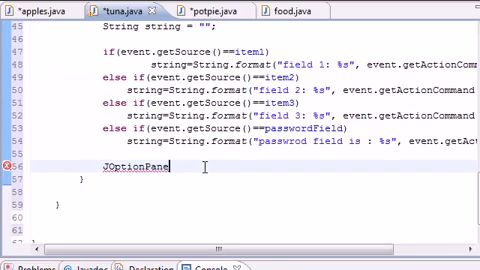
Complete the call as JOptionPane.showMessageDialog(null, string); in actionPerformed
{"action": "type", "text": ".showMessageF"}
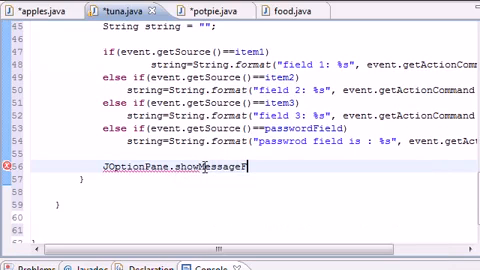
{"action": "type", "text": "Dialog"}
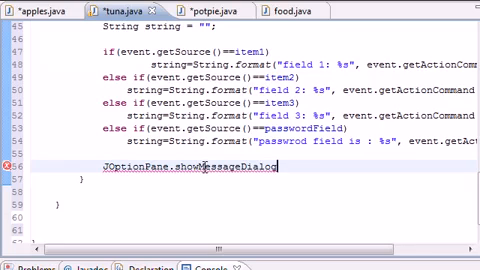
{"action": "type", "text": "();"}
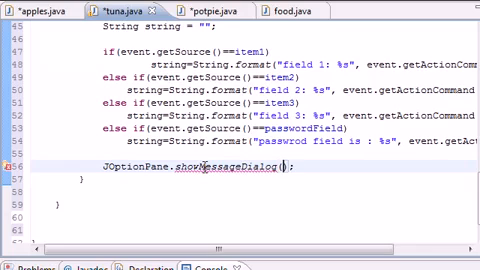
{"action": "type", "text": ")"}
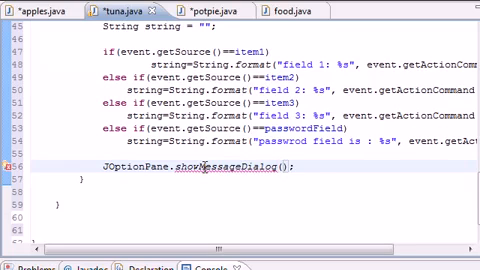
{"action": "type", "text": "null,"}
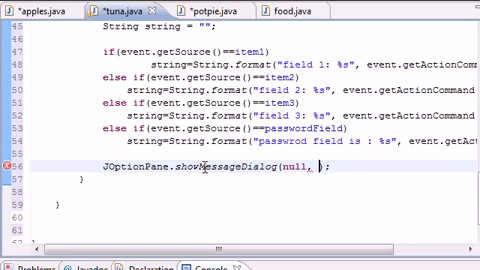
{"action": "type", "text": "string"}
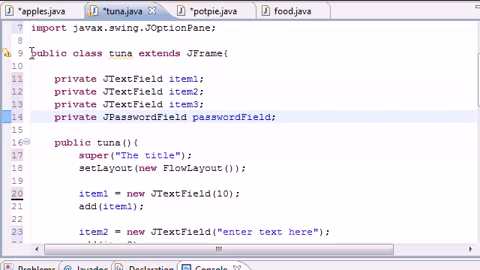
{"action": "double_click", "coordinate": [228, 52]}
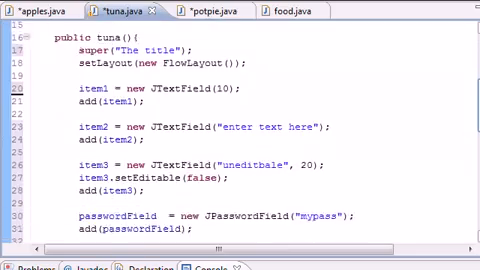
{"action": "scroll", "scroll_direction": "down", "scroll_amount": 3}
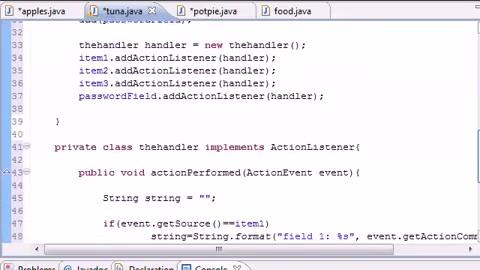
{"action": "scroll", "scroll_direction": "down", "scroll_amount": 3}
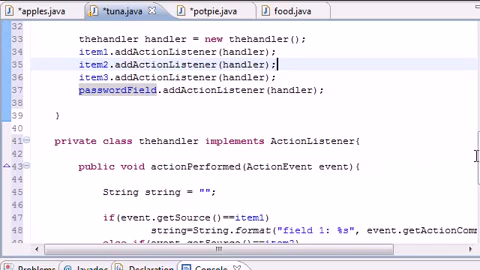
{"action": "scroll", "scroll_direction": "down", "scroll_amount": 3}
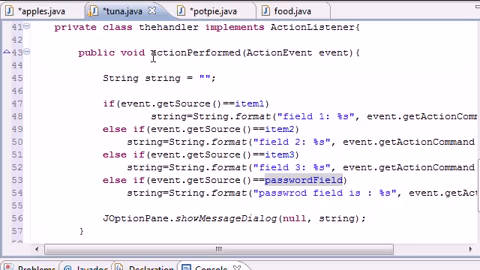
{"action": "double_click", "coordinate": [160, 48]}
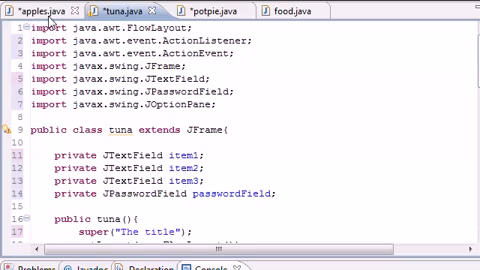
{"action": "mouse_move", "coordinate": [30, 12]}
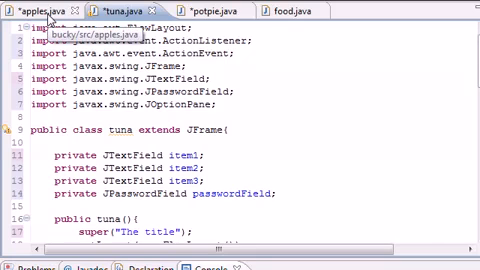
In apples.java add the javax.swing import and a blank line inside main
{"action": "left_click", "coordinate": [28, 12]}
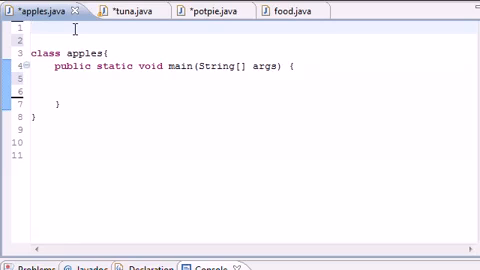
{"action": "type", "text": "import"}
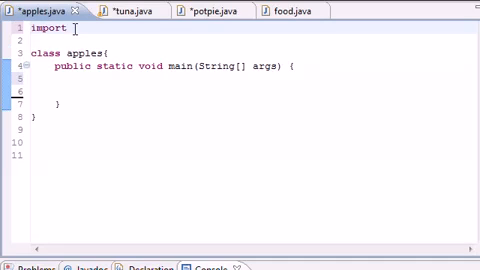
{"action": "type", "text": "javax.swing.JFrame;"}
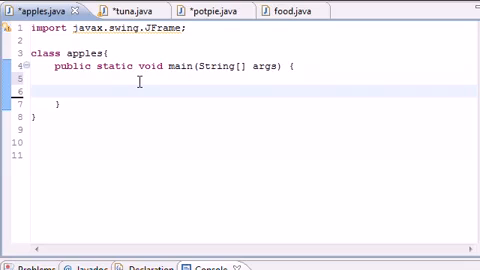
{"action": "key", "text": "enter"}
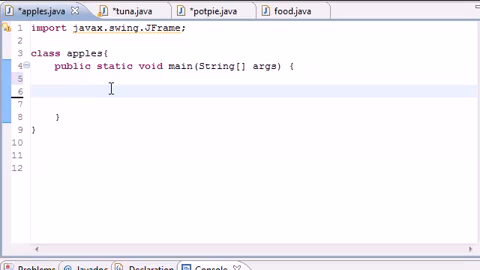
{"action": "left_click", "coordinate": [80, 88]}
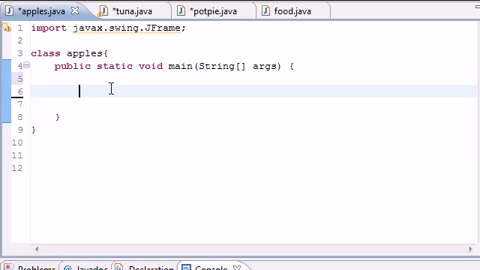
Create the window with tuna bucky = new tuna(); in main
{"action": "type", "text": "tuna bucky"}
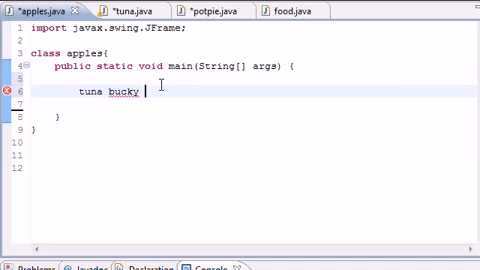
{"action": "type", "text": "= new tuna("}
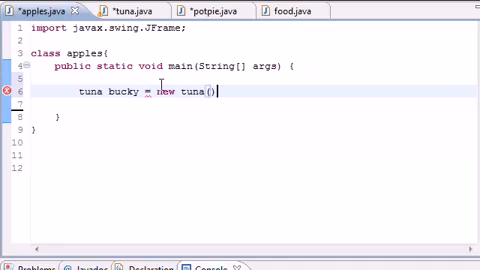
{"action": "type", "text": ";"}
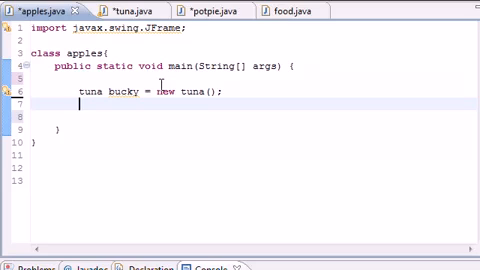
{"action": "type", "text": "bucky"}
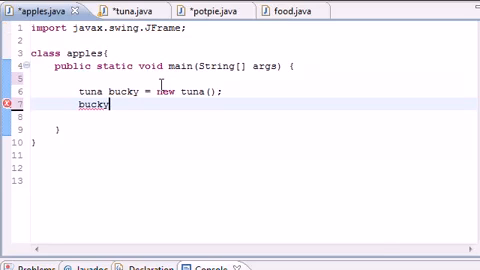
Add bucky.setDefaultCloseOperation(JFrame.EXIT_ON_CLOSE); via content assist
{"action": "type", "text": "."}
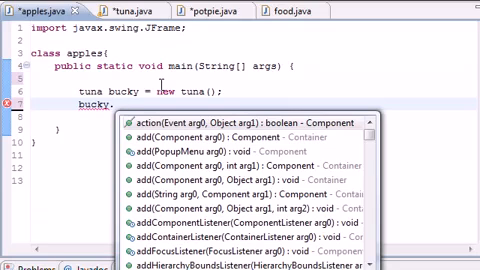
{"action": "type", "text": "setDefaultCloseOperation(arg0"}
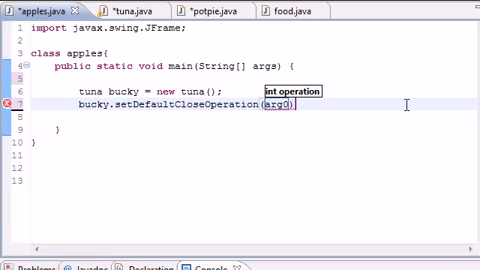
{"action": "key", "text": "Delete"}
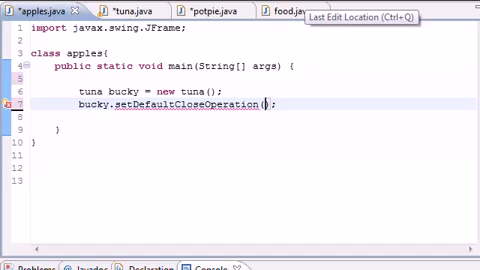
{"action": "type", "text": "JFrame"}
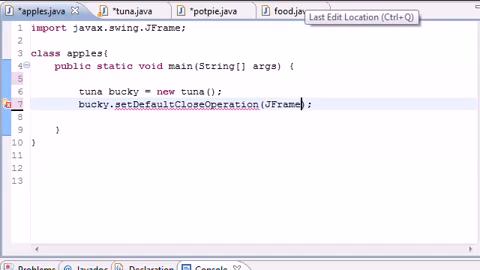
{"action": "type", "text": "EXIT_ON_CLOSE"}
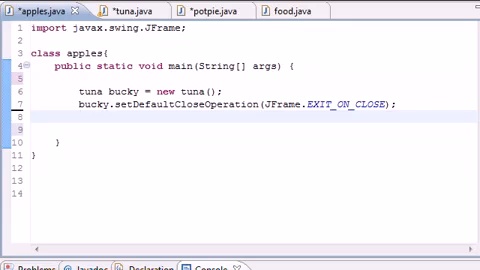
Size the window with bucky.setSize(350, 100);
{"action": "type", "text": "bucky.setSize("}
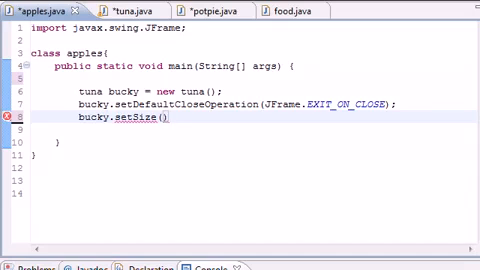
{"action": "type", "text": "350, 1"}
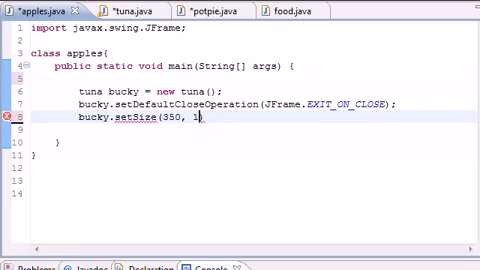
{"action": "type", "text": "00)"}
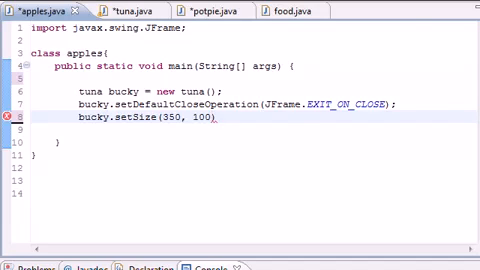
{"action": "type", "text": ";"}
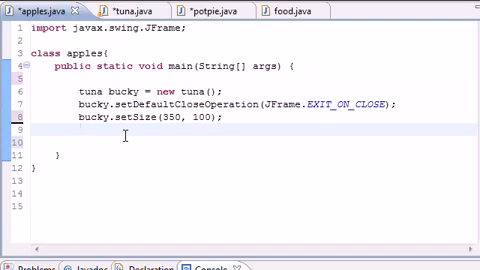
Show the window with bucky.setVisible(true); accepting the content-assist method
{"action": "type", "text": "bucky"}
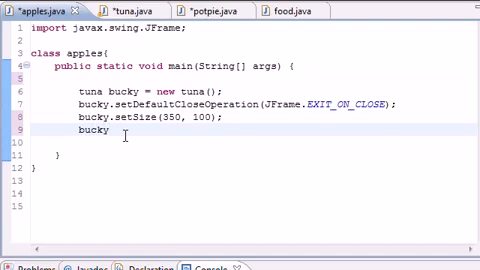
{"action": "type", "text": ".setVi"}
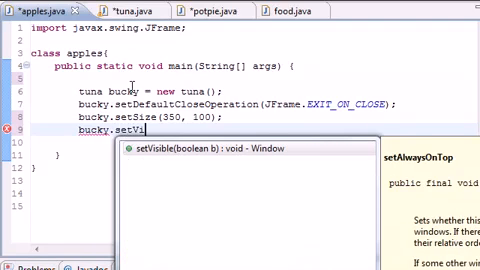
{"action": "type", "text": "sible(b)"}
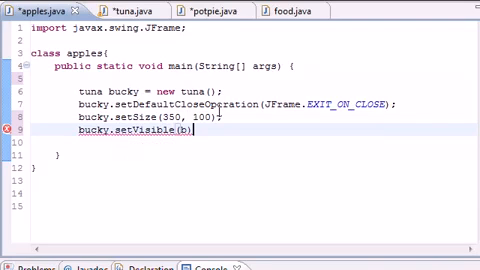
{"action": "key", "text": "Backspace"}
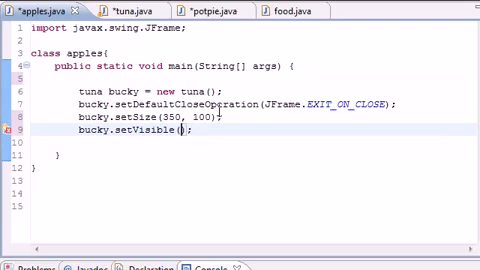
{"action": "type", "text": "true"}
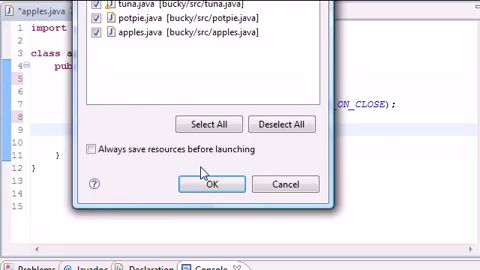
Save and run, enter bucky and frede in the fields, and dismiss the resulting message dialog
{"action": "left_click", "coordinate": [210, 182]}
{"action": "type", "text": "b"}
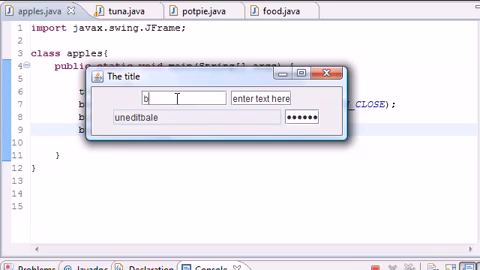
{"action": "type", "text": "ucky"}
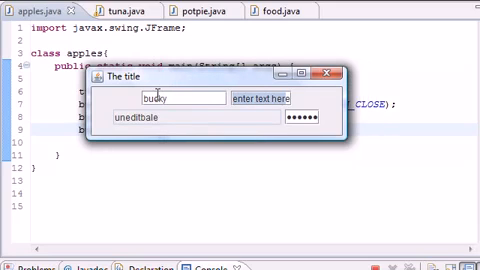
{"action": "type", "text": "frede"}
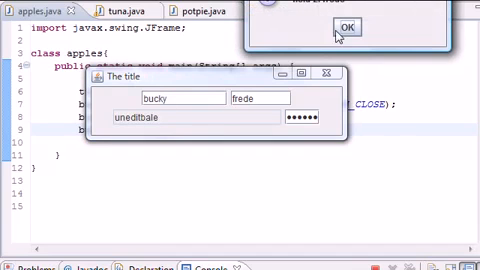
{"action": "left_click", "coordinate": [344, 22]}
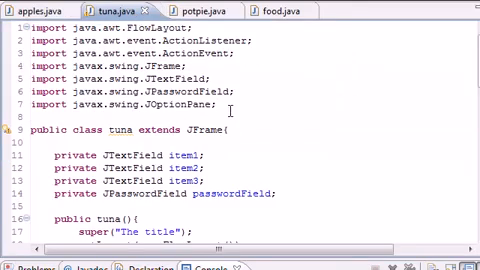
{"action": "scroll", "scroll_direction": "down", "scroll_amount": 3}
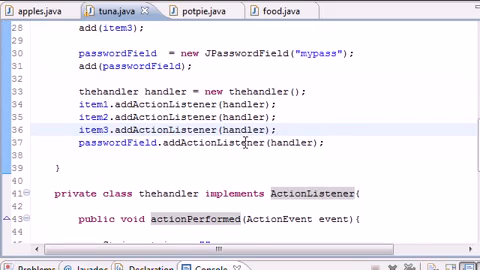
{"action": "scroll", "scroll_direction": "down", "scroll_amount": 3}
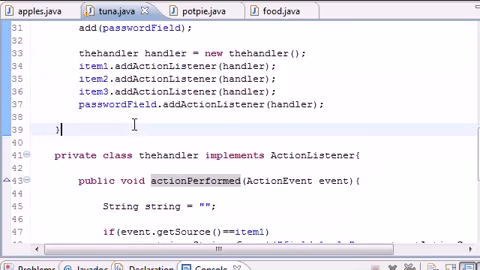
{"action": "scroll", "scroll_direction": "down", "scroll_amount": 3}
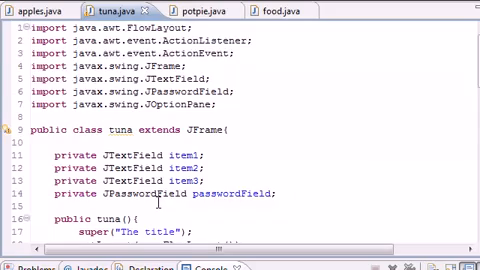
{"action": "scroll", "scroll_direction": "down", "scroll_amount": 3}
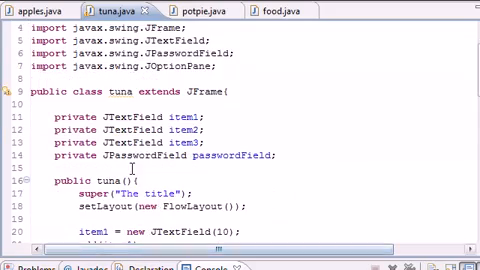
{"action": "scroll", "scroll_direction": "down", "scroll_amount": 3}
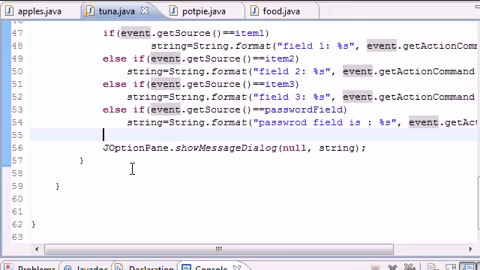